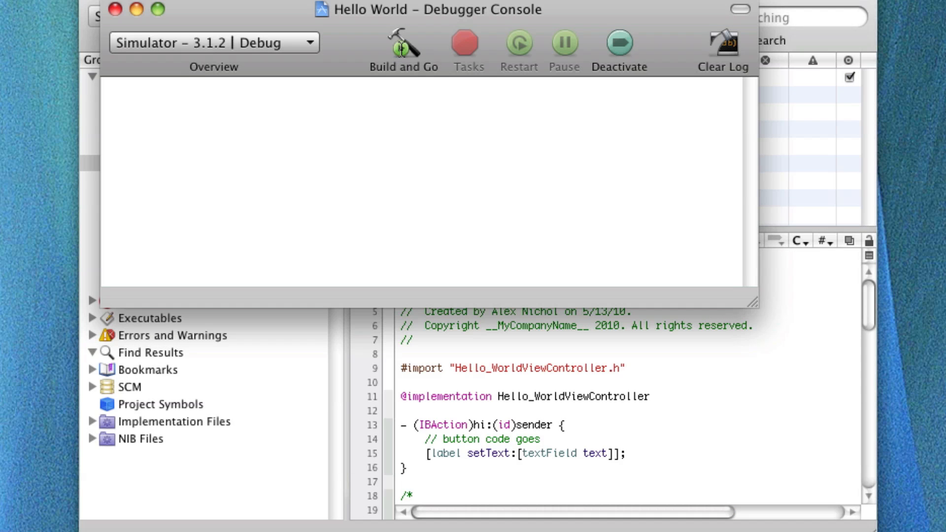
- Build and launch Hello World in the iPhone Simulator with Build and Go
{"action": "left_click", "coordinate": [403, 43]}
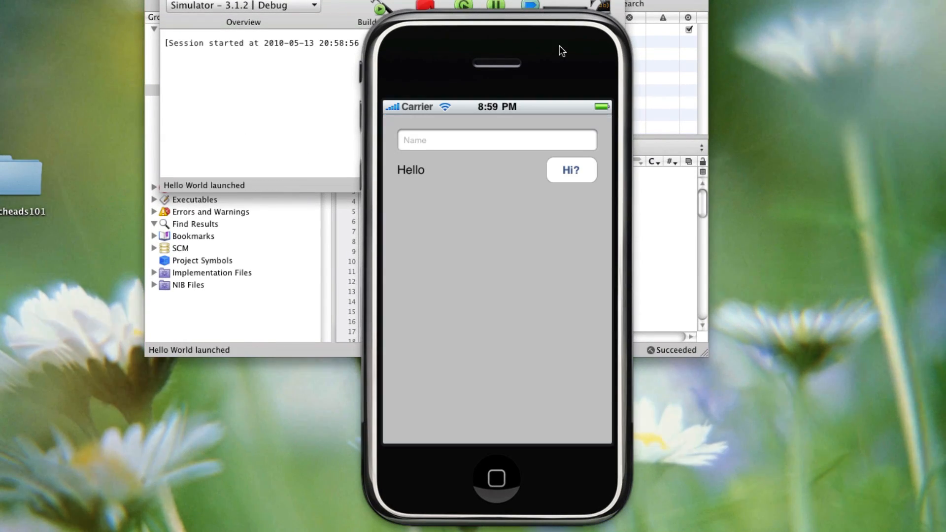
- Enter the name 'Alex' into the app's Name field
{"action": "type", "text": "A"}
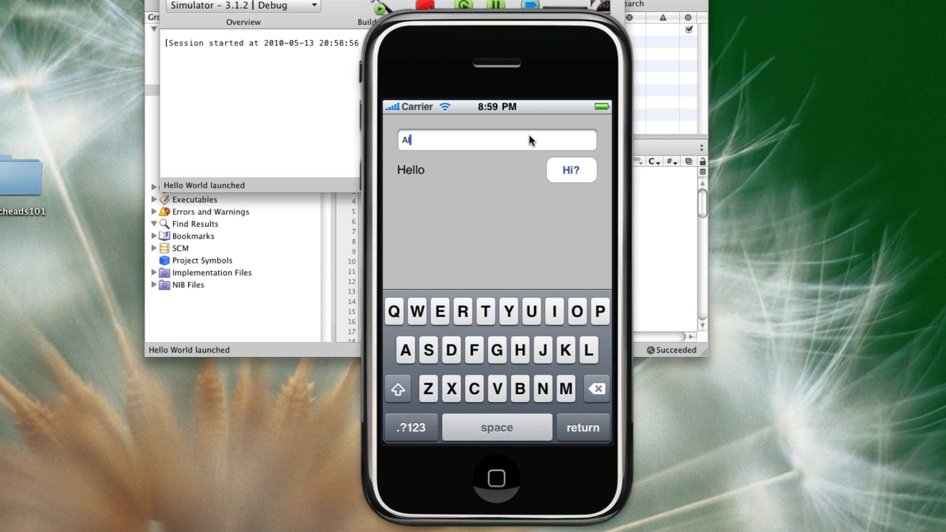
{"action": "type", "text": "lex"}
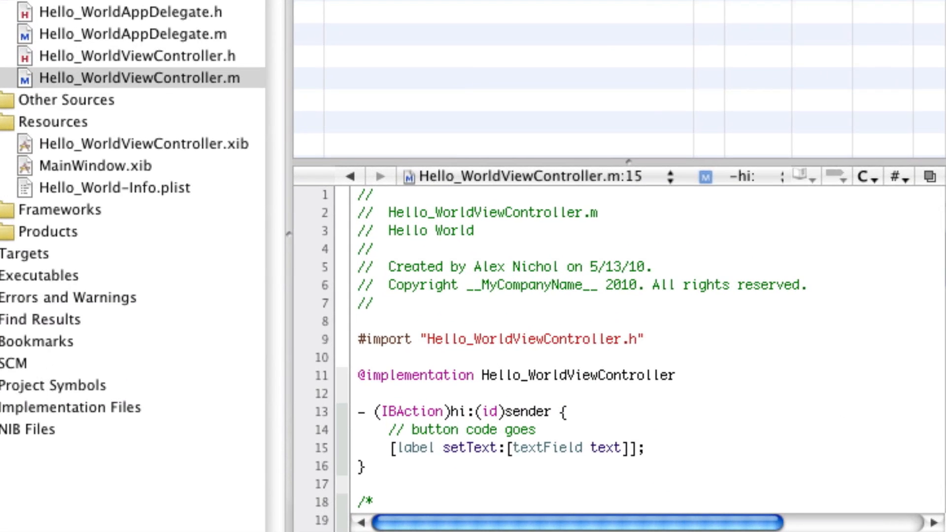
- Wrap [textField text] in [@"Hello " stringByAppendingString:] on line 15 and check the brackets
{"action": "type", "text": "["}
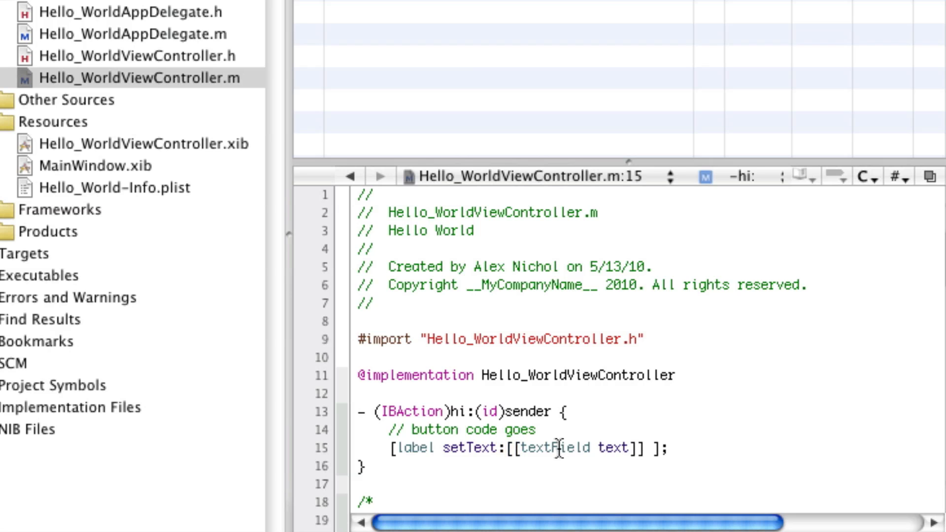
{"action": "type", "text": "@\"Hello \" stringByAppendingString:"}
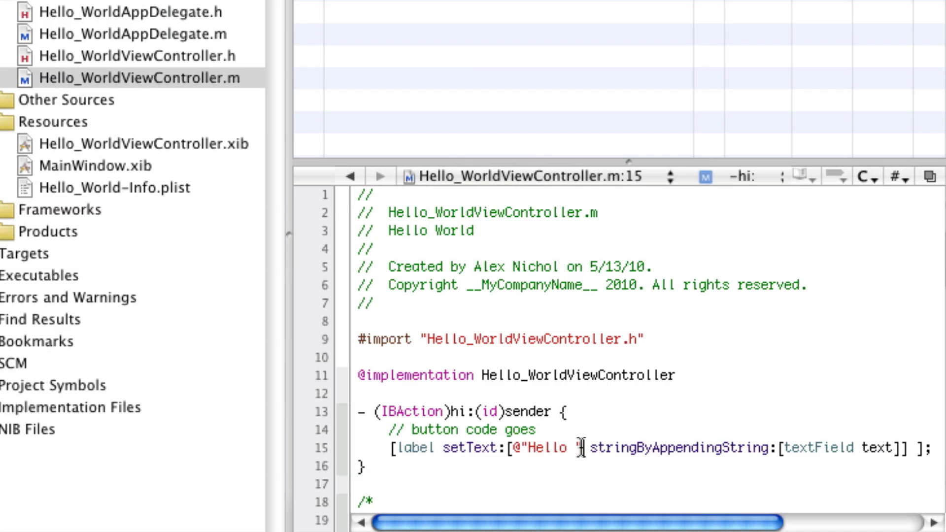
{"action": "double_click", "coordinate": [540, 449]}
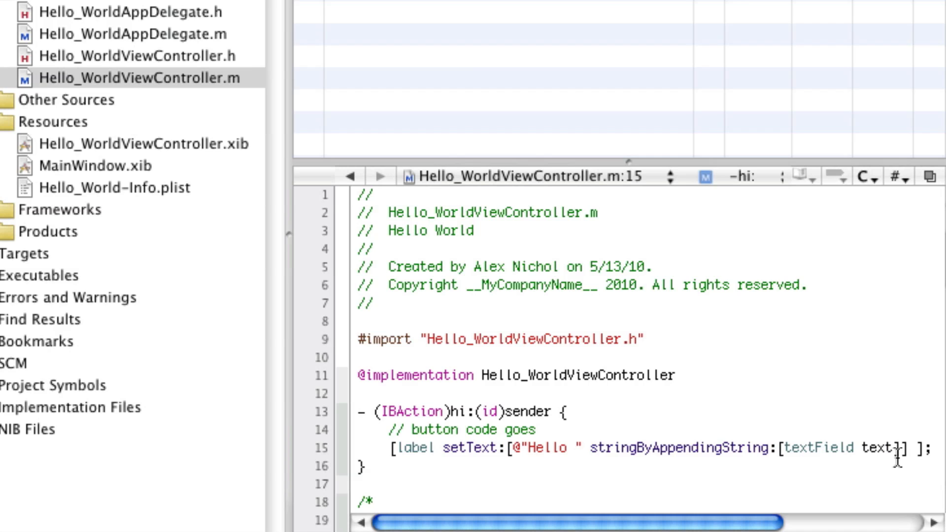
{"action": "double_click", "coordinate": [857, 449]}
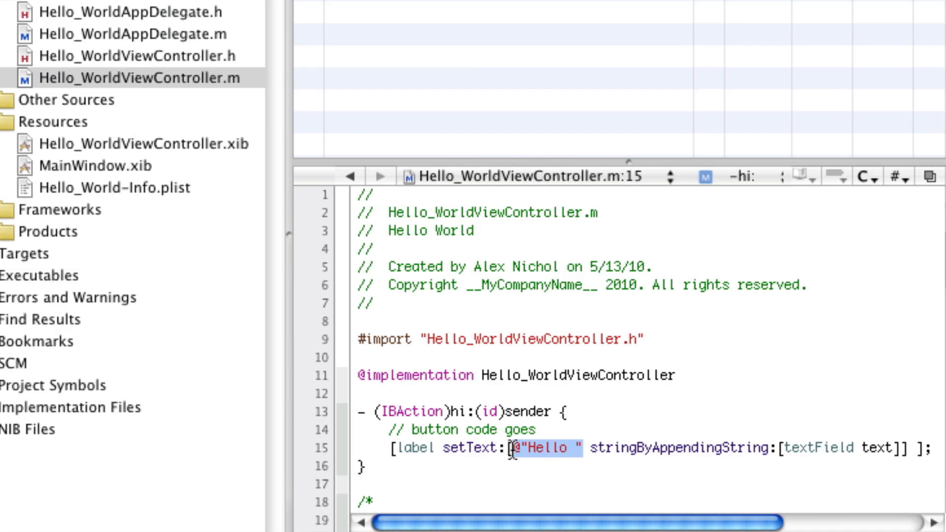
{"action": "left_click_drag", "start_coordinate": [510, 448], "coordinate": [887, 448]}
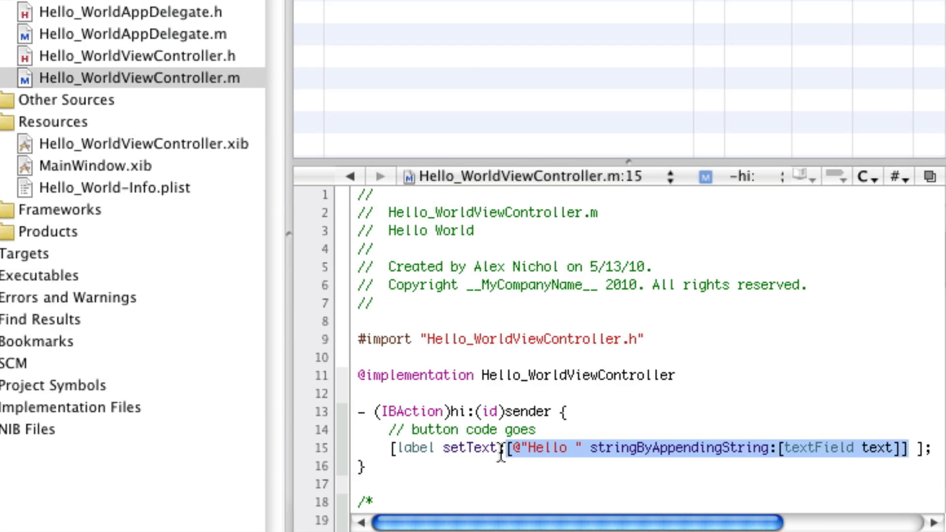
{"action": "mouse_move", "coordinate": [360, 432]}
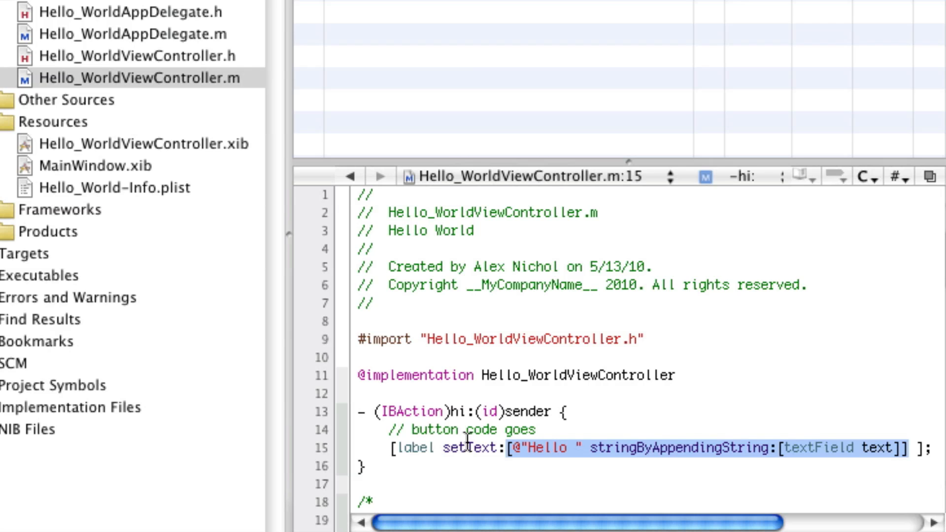
{"action": "mouse_move", "coordinate": [625, 441]}
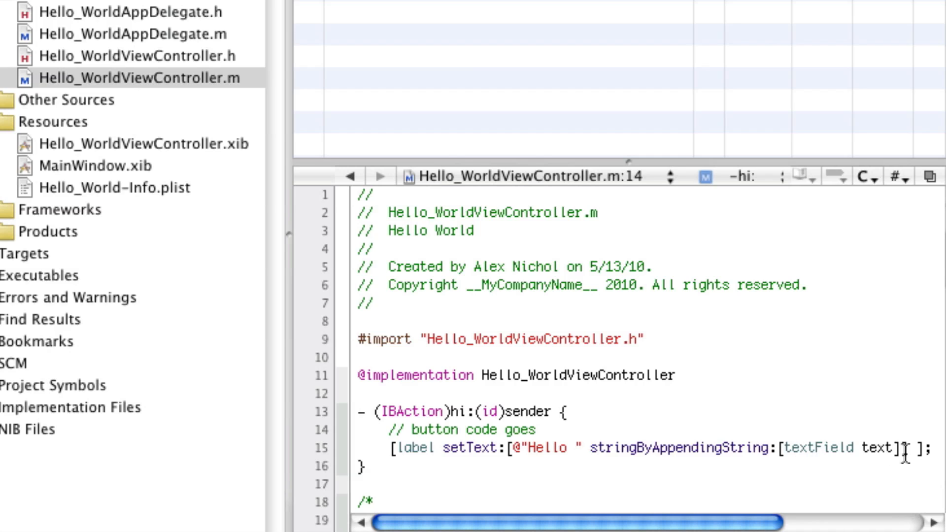
- Check the closing bracket of the line 15 message expression before rebuilding
{"action": "double_click", "coordinate": [863, 449]}
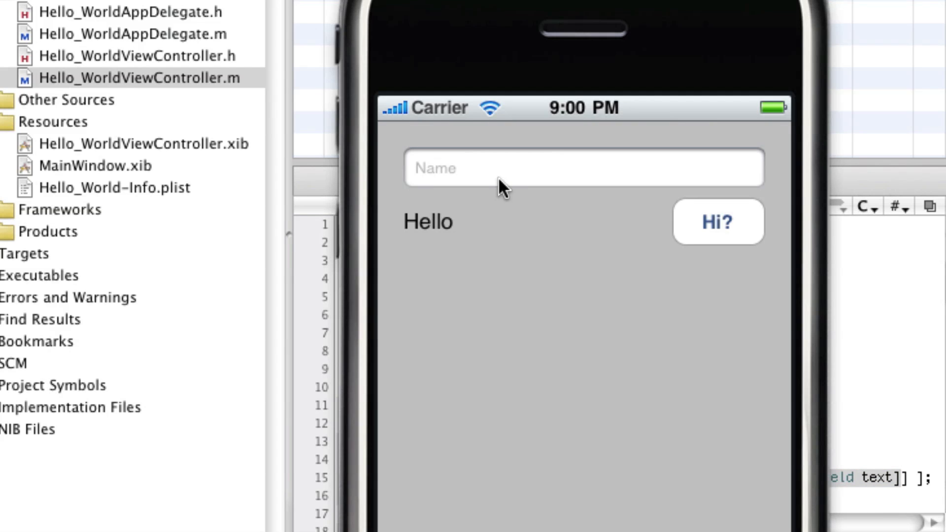
- Greet 'Alex', then 'bill Gates', via the Hi? button to show 'Hello' plus the name
{"action": "type", "text": "Alex"}
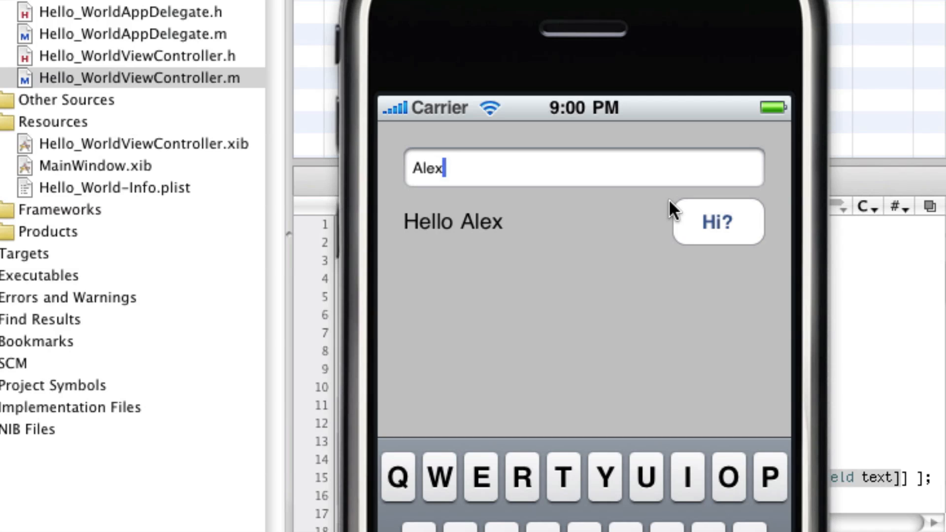
{"action": "type", "text": "bill G"}
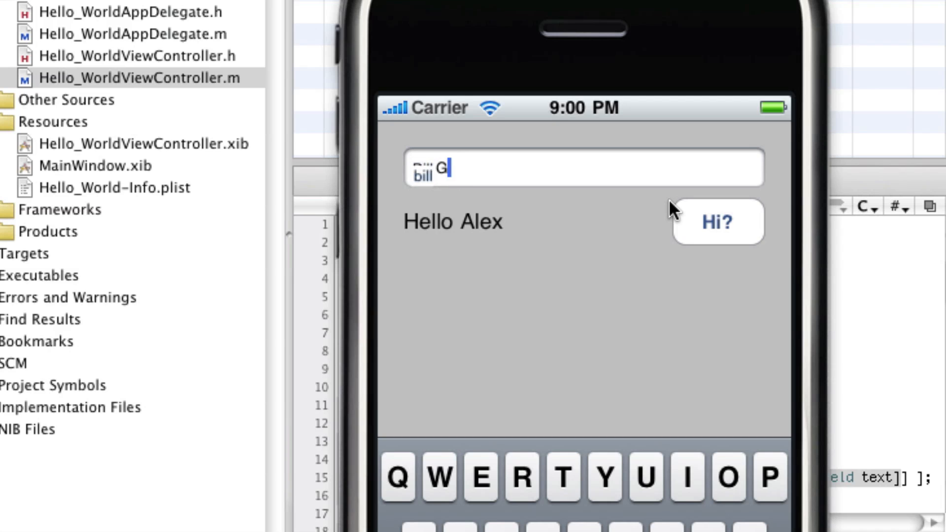
{"action": "left_click", "coordinate": [717, 221]}
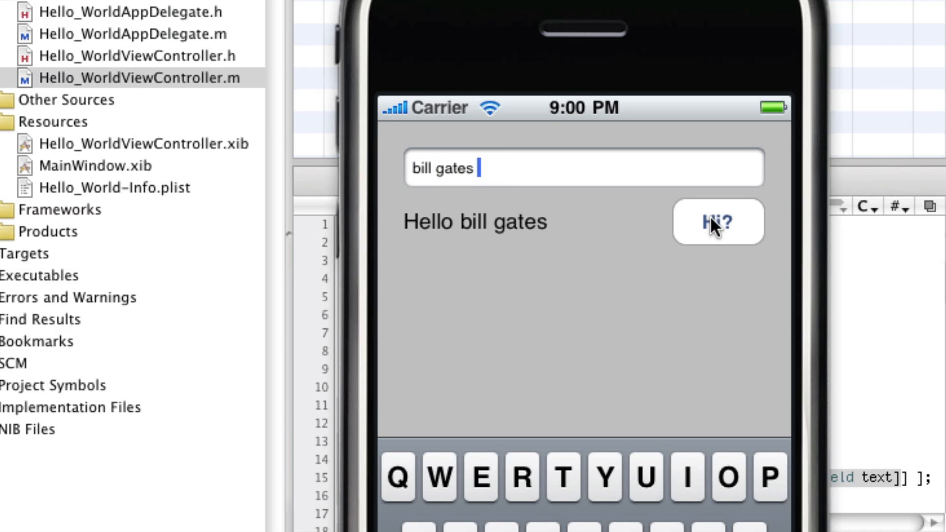
{"action": "mouse_move", "coordinate": [495, 217]}
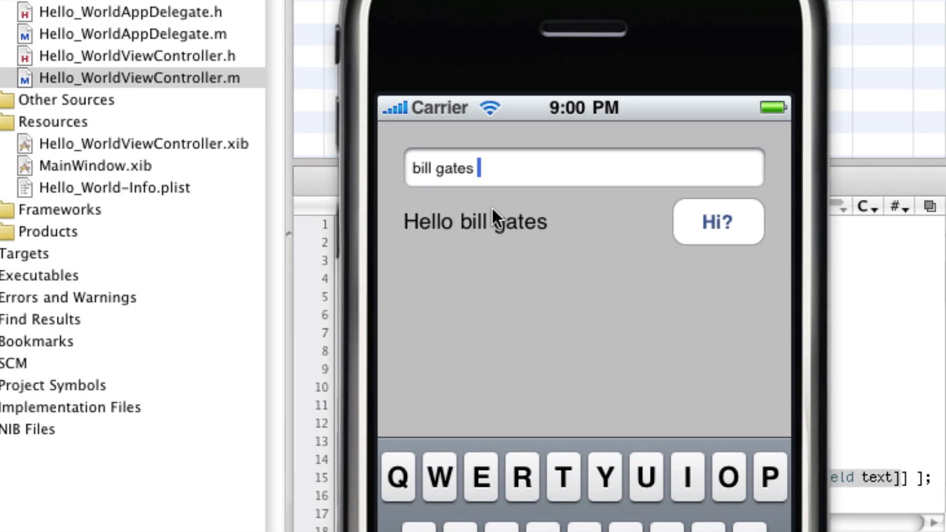